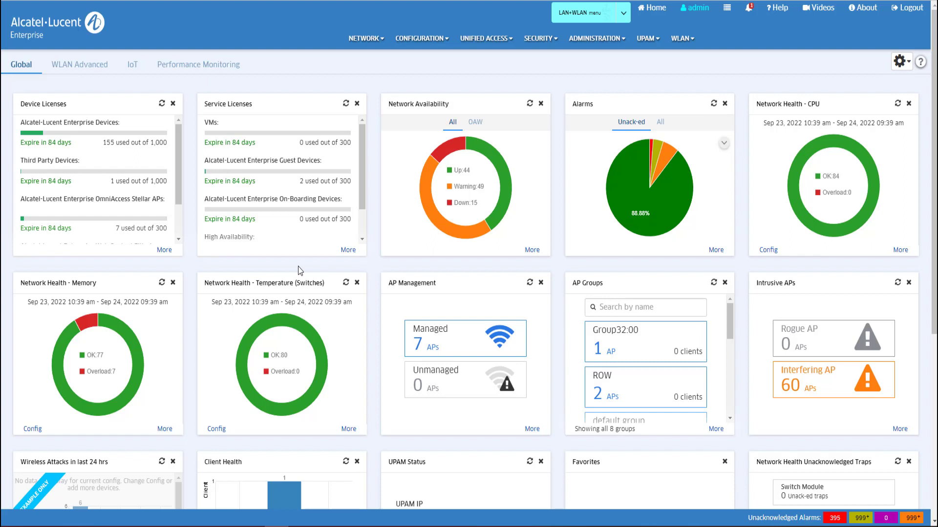
pyautogui.moveTo(483, 205)
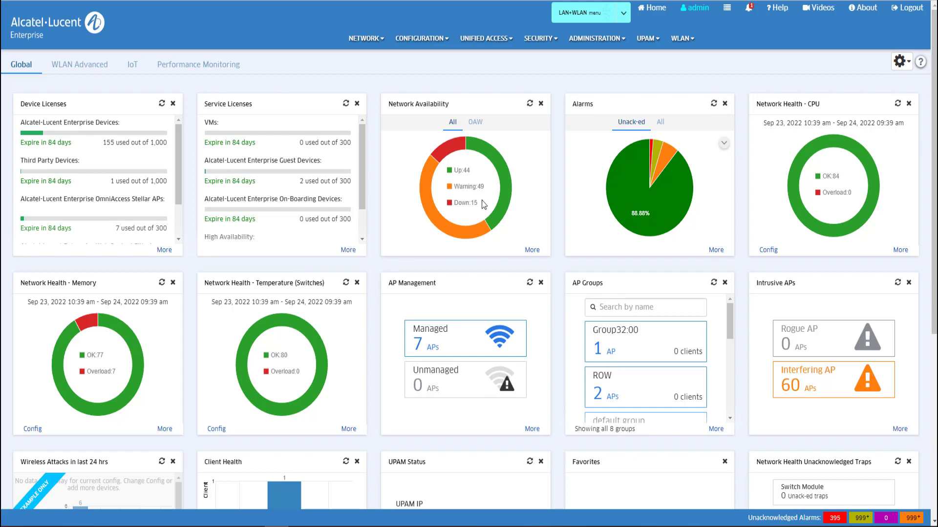
# Show DefaultPortal's details and portalLayout1 previews in the UPAM Captive Portal Page list.
pyautogui.click(646, 38)
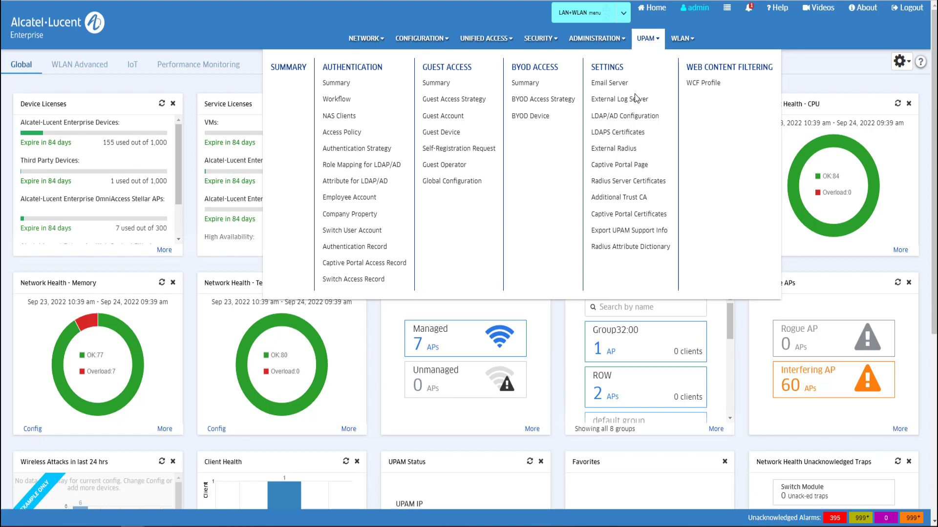
pyautogui.moveTo(620, 164)
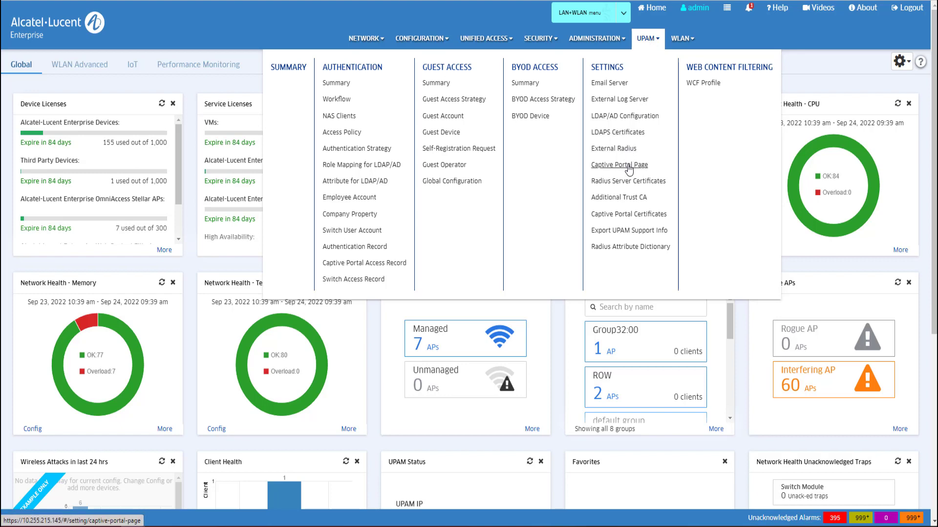
pyautogui.click(619, 164)
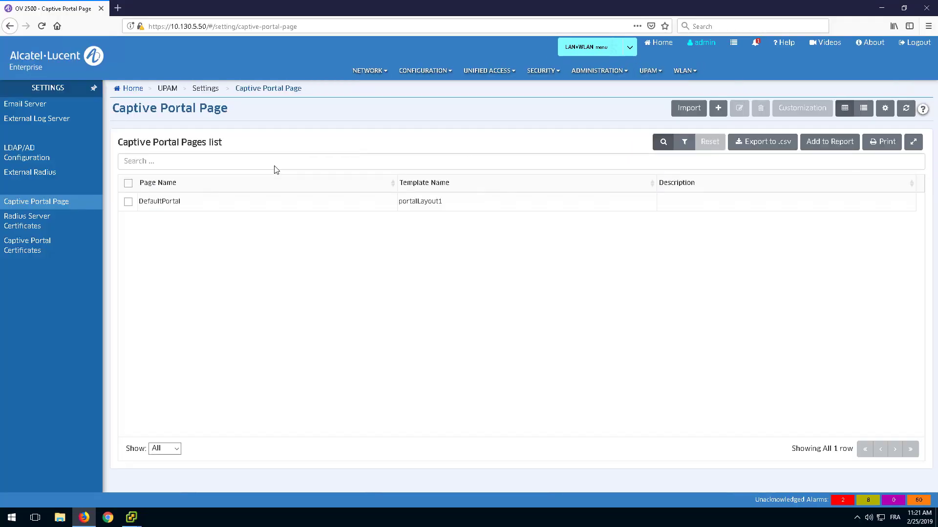
pyautogui.click(128, 201)
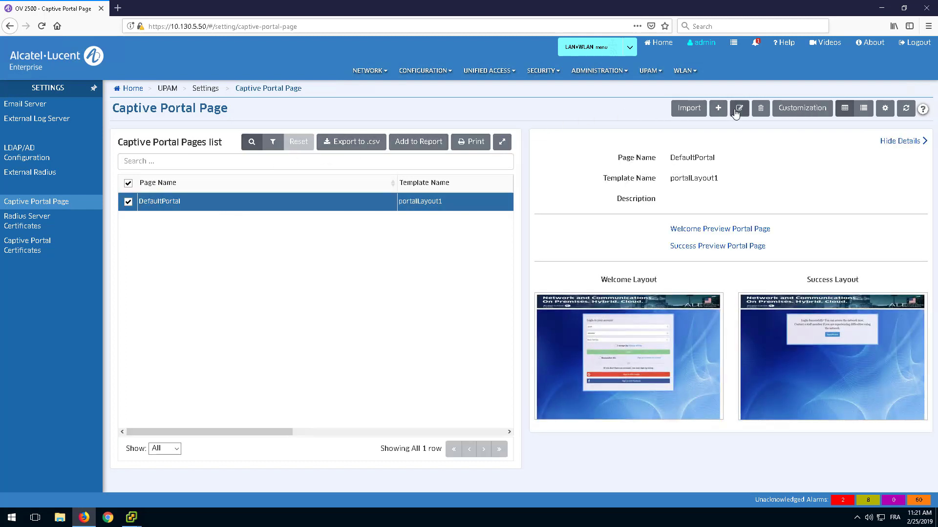
# Change DefaultPortal's template from portalLayout1 to portalLayout2 and apply it.
pyautogui.click(738, 108)
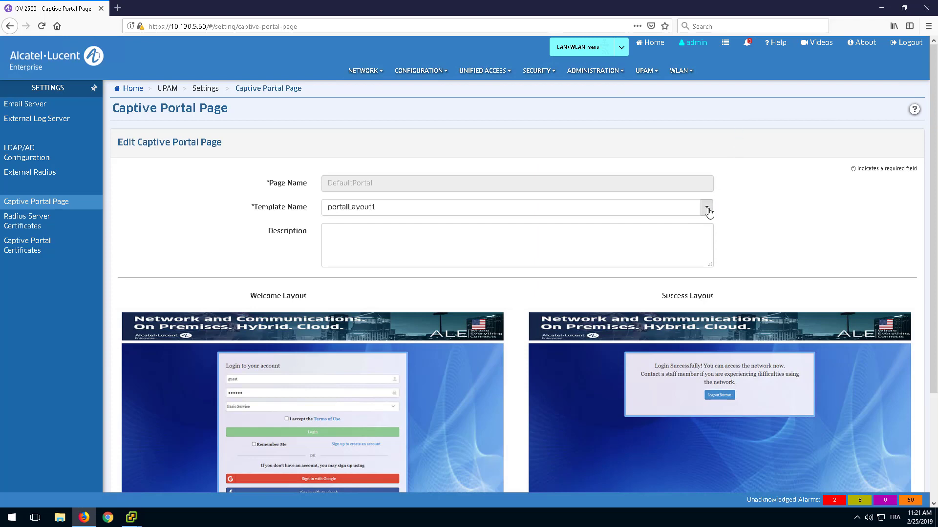
pyautogui.click(708, 210)
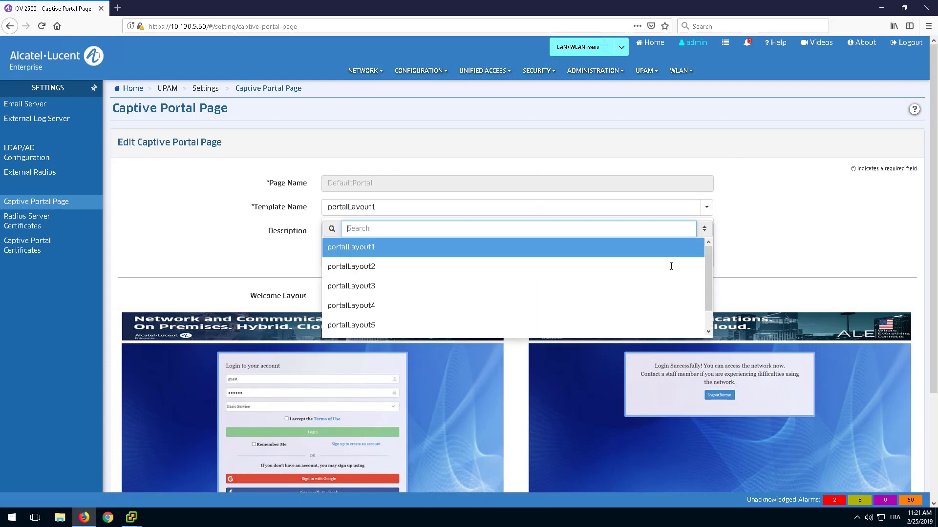
pyautogui.click(350, 266)
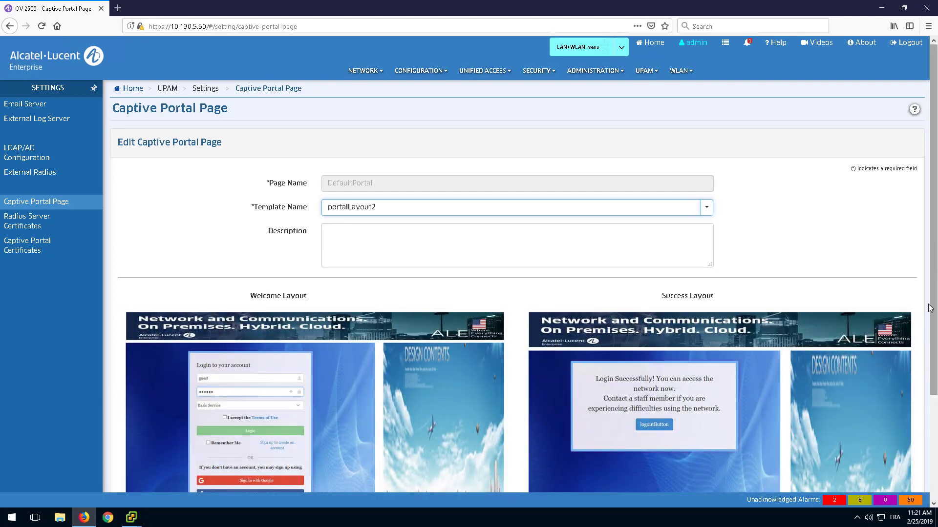
pyautogui.scroll(-3)
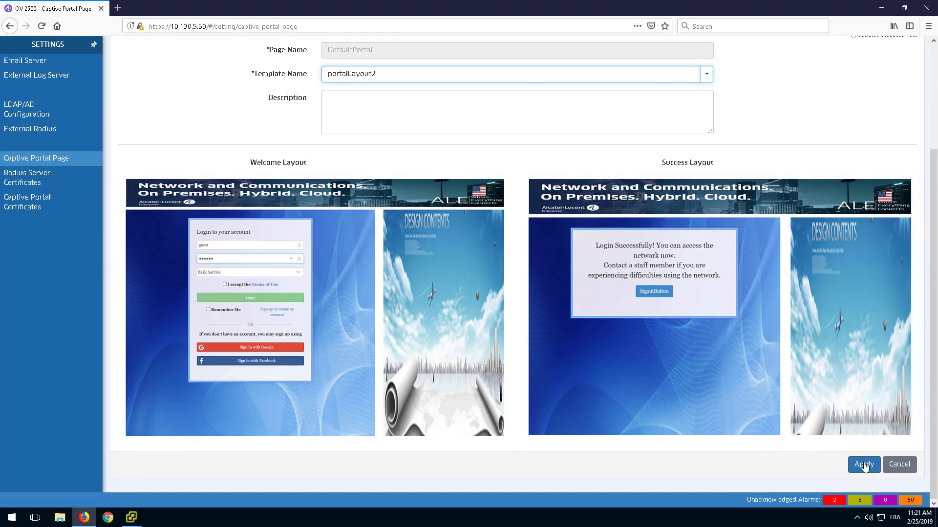
pyautogui.click(862, 465)
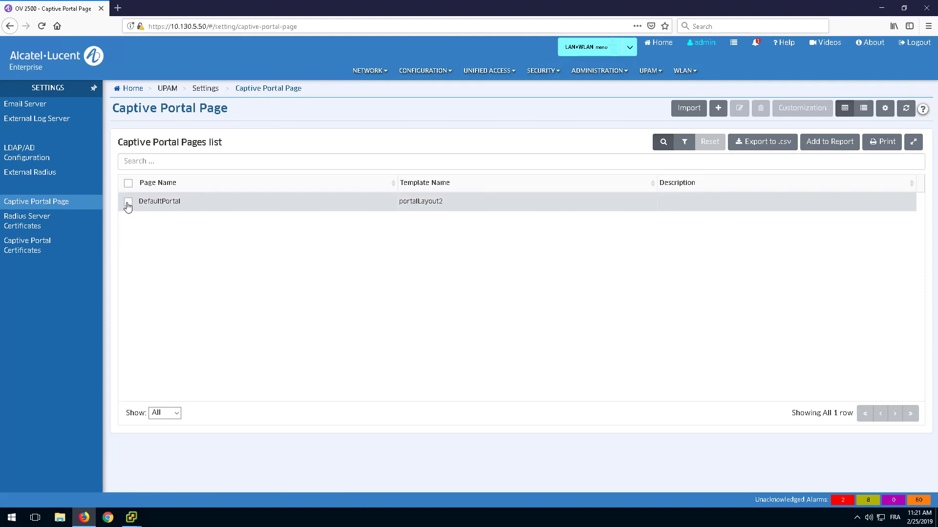
# Bring up DefaultPortal's User Customization form down to the Welcome Layout advertisement panel.
pyautogui.click(127, 201)
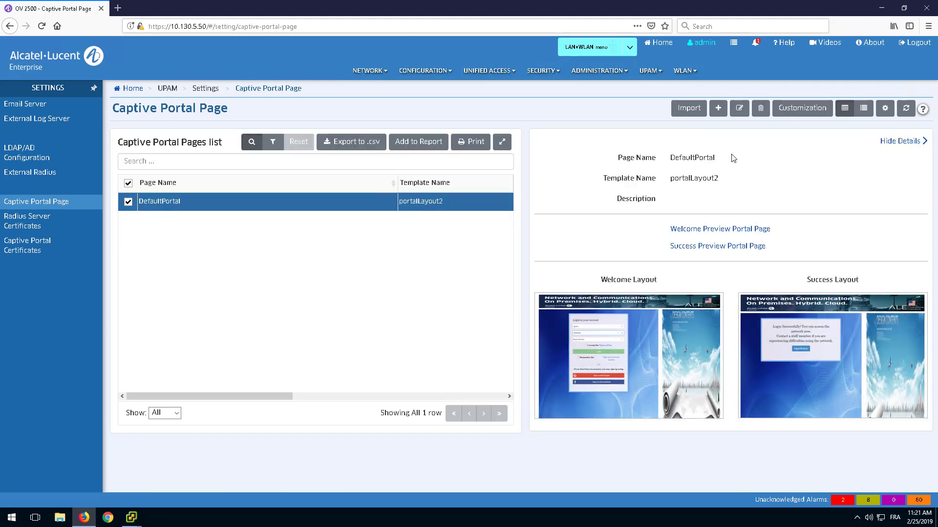
pyautogui.moveTo(802, 108)
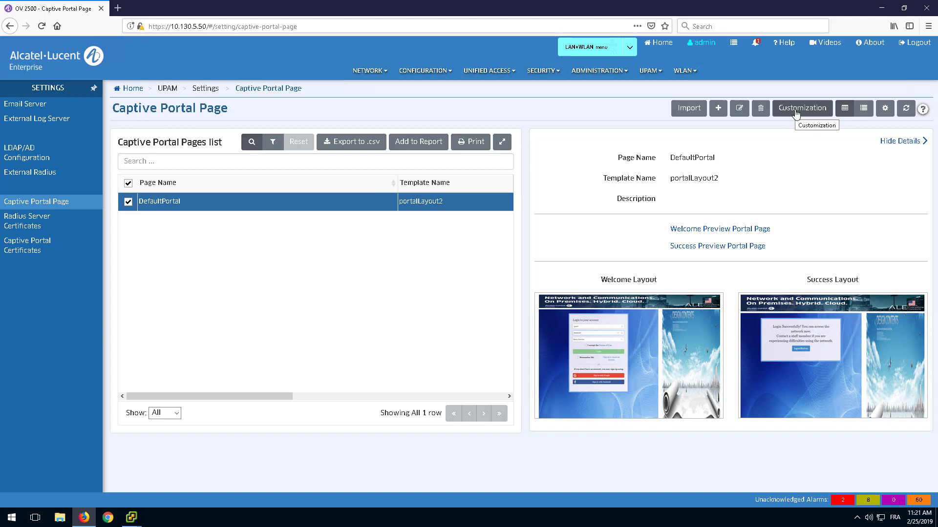
pyautogui.click(801, 109)
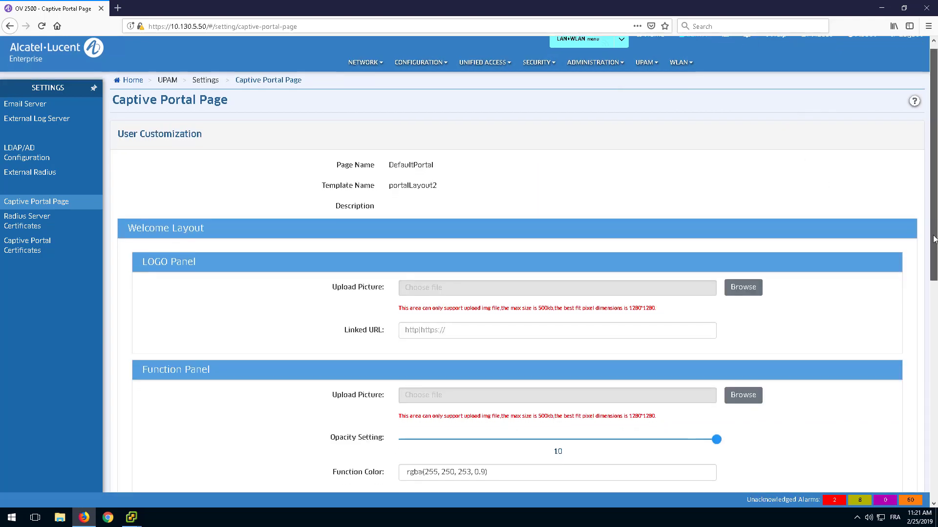
pyautogui.scroll(-3)
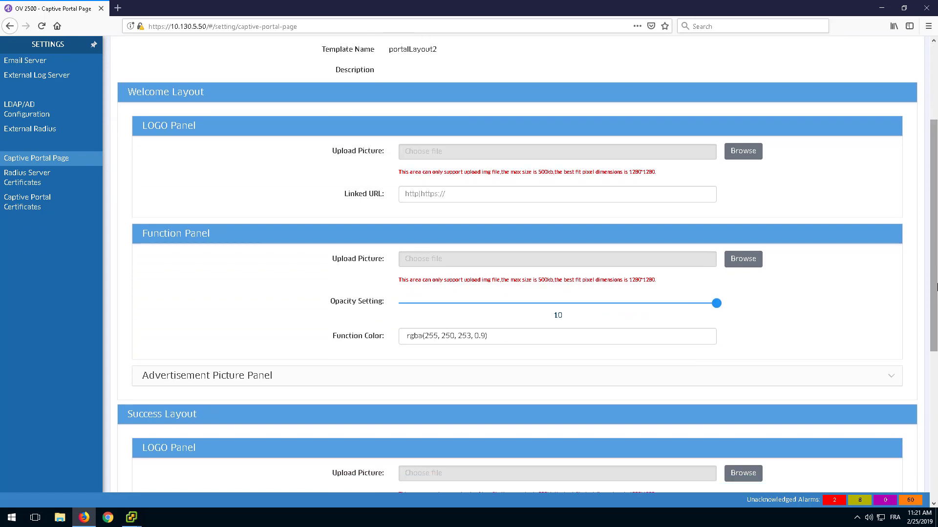
pyautogui.moveTo(560, 385)
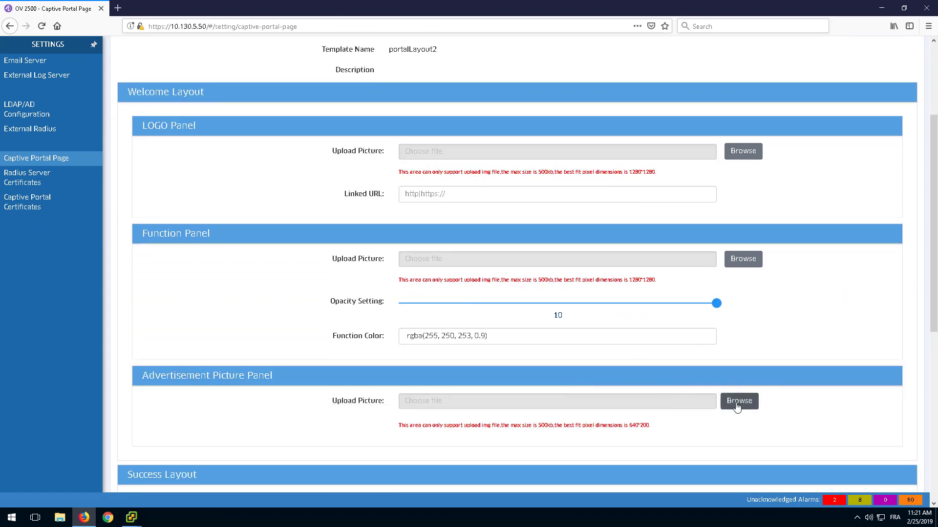
# Upload ap1101.png as the welcome layout's advertisement picture.
pyautogui.click(738, 400)
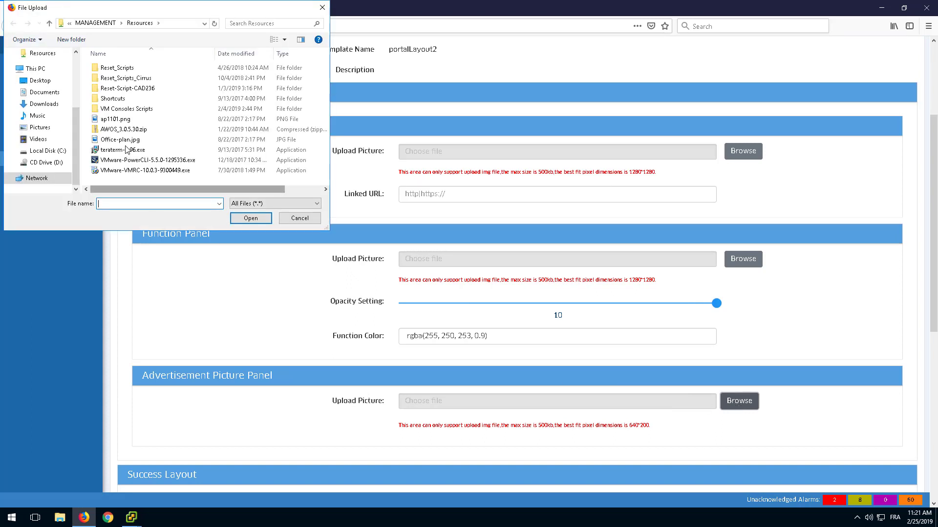
pyautogui.click(115, 119)
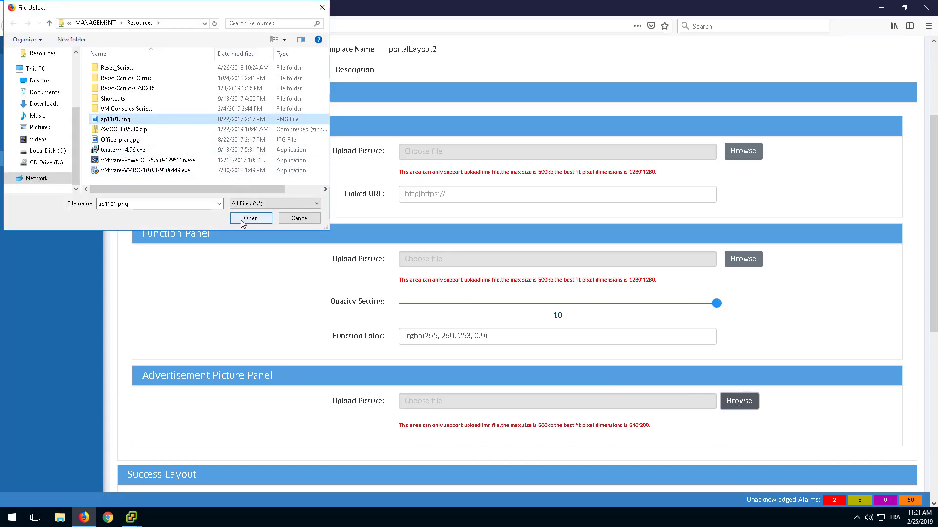
pyautogui.click(250, 217)
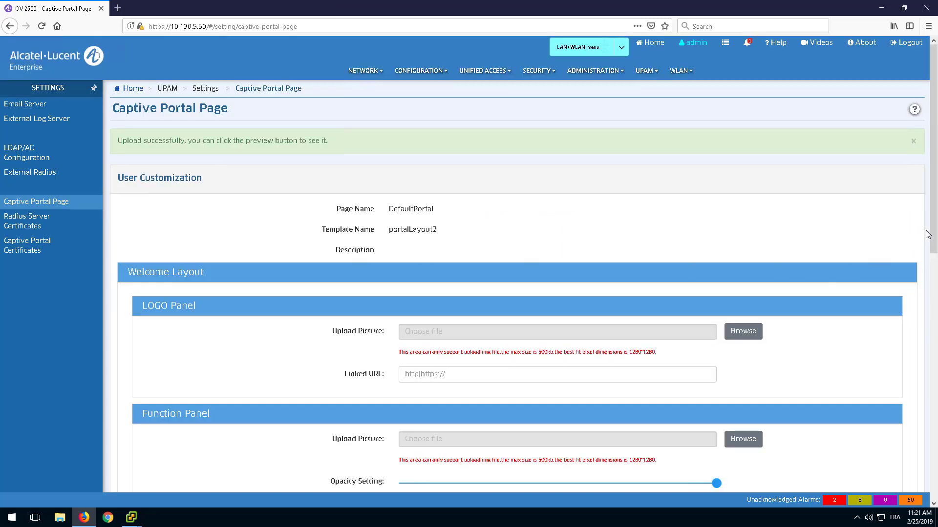
pyautogui.scroll(-3)
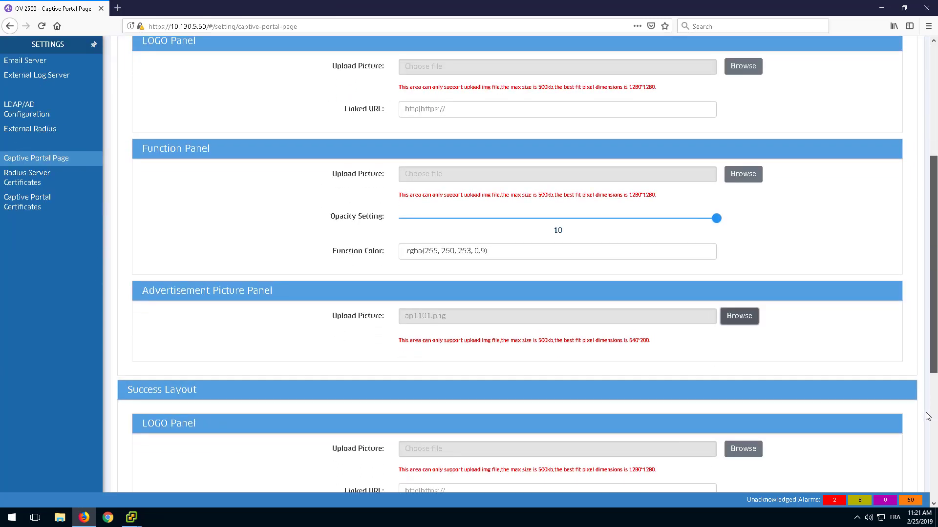
pyautogui.scroll(-3)
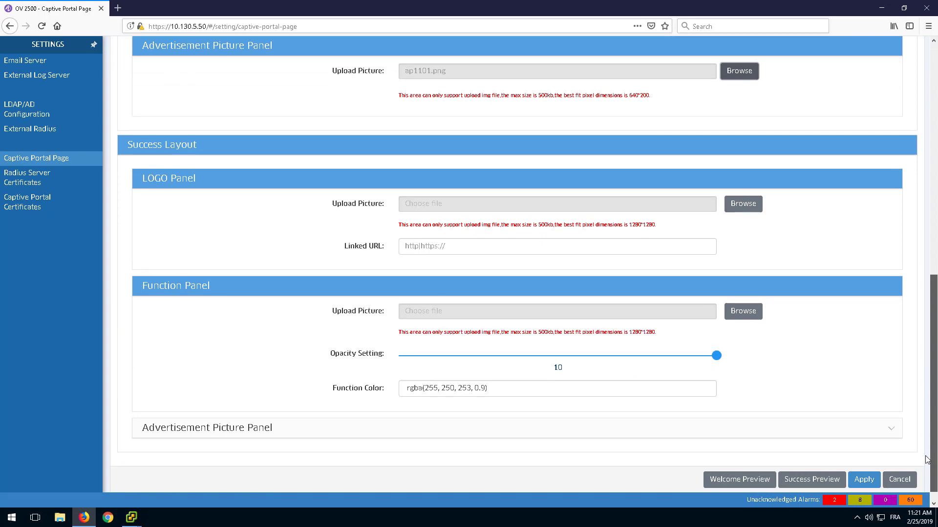
pyautogui.moveTo(218, 231)
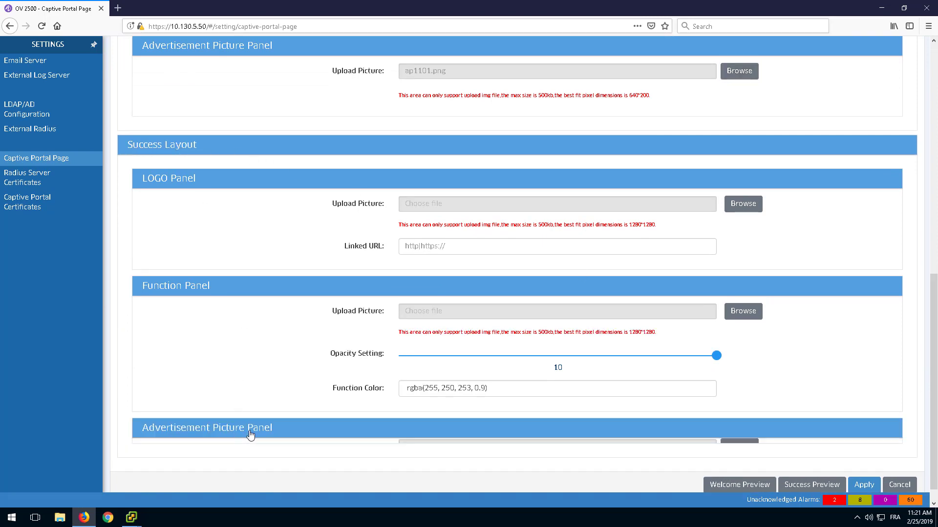
# Upload ap1101.png as the success layout's advertisement picture and preview the welcome page.
pyautogui.scroll(-3)
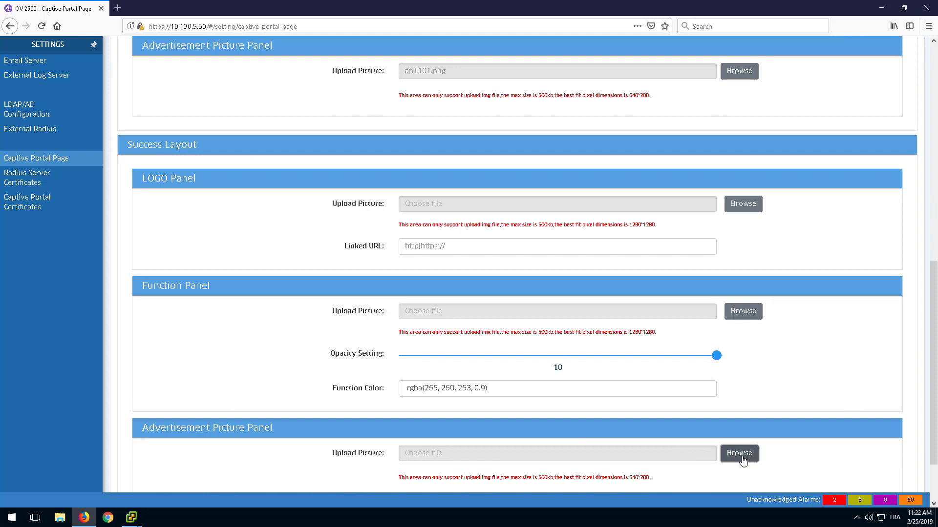
pyautogui.click(738, 453)
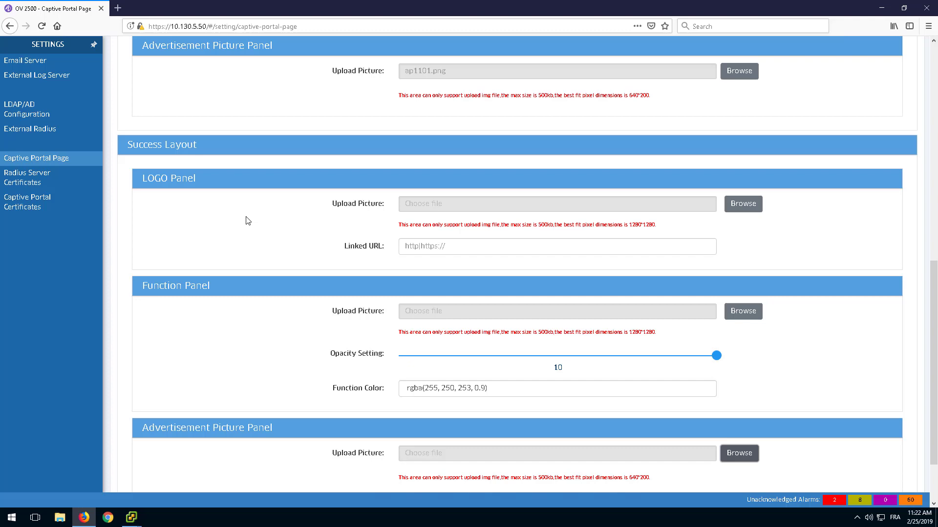
pyautogui.scroll(3)
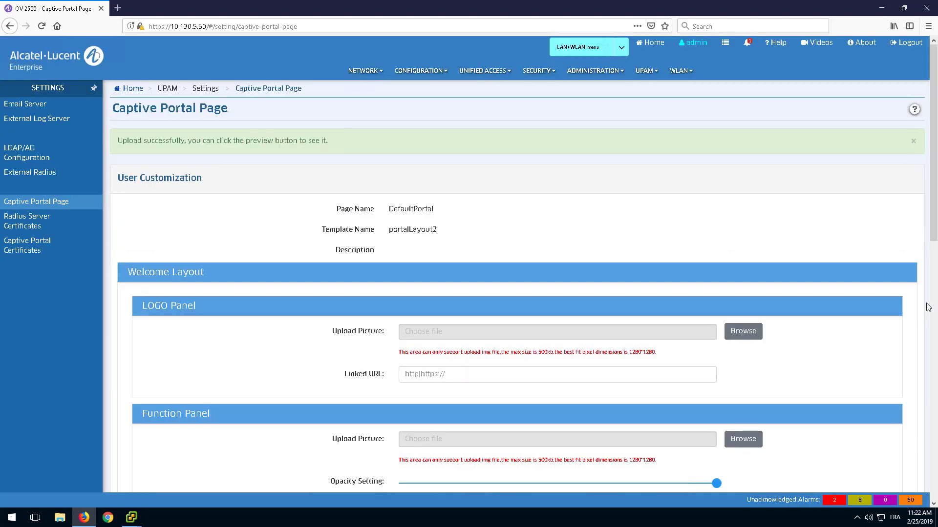
pyautogui.scroll(-3)
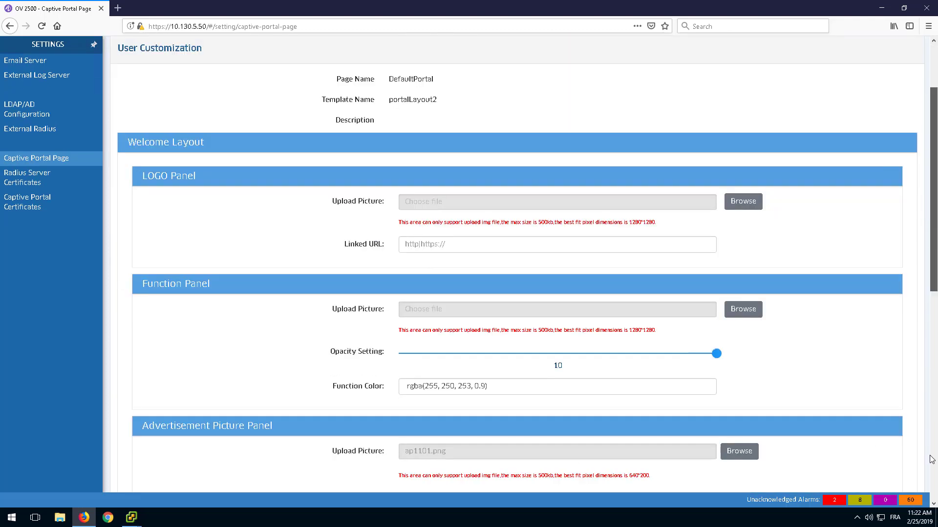
pyautogui.scroll(-3)
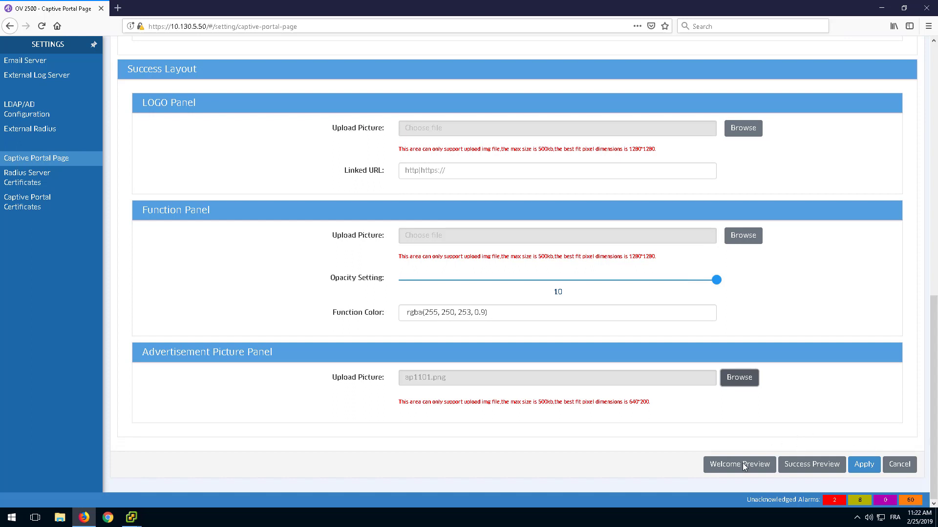
pyautogui.click(738, 464)
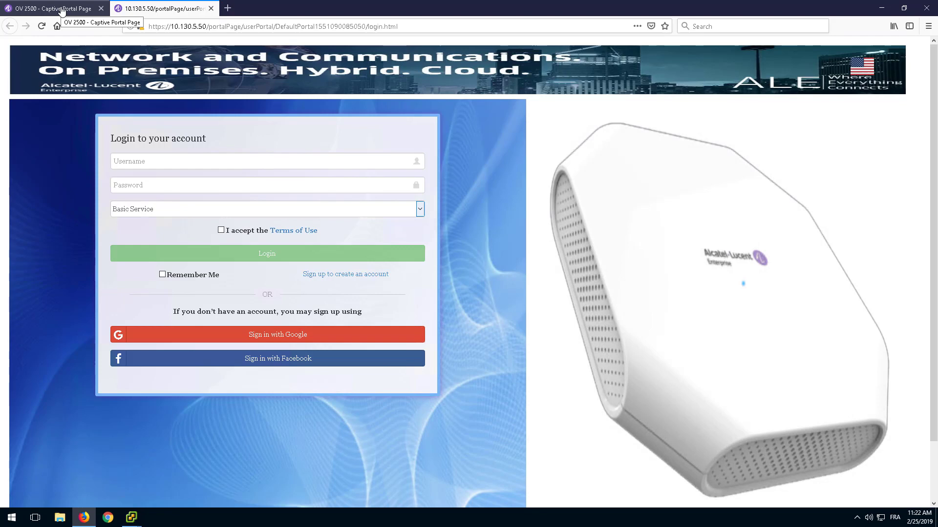
# Preview the success page, apply the customization and dismiss the update confirmation.
pyautogui.click(51, 8)
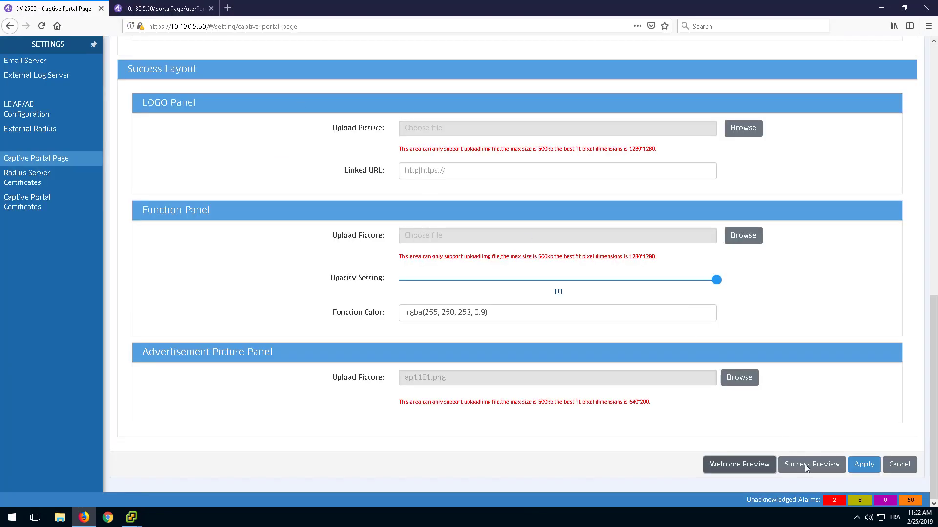
pyautogui.click(810, 464)
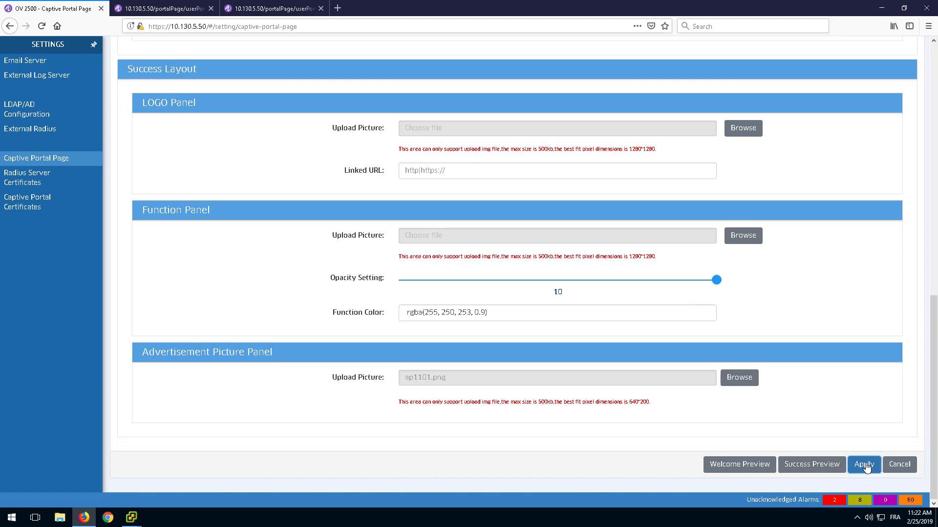
pyautogui.click(863, 464)
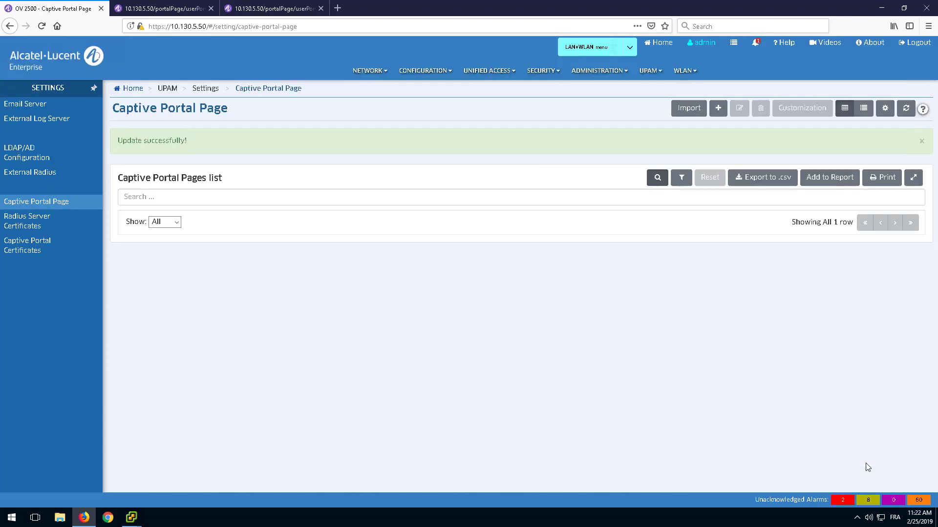
pyautogui.click(921, 141)
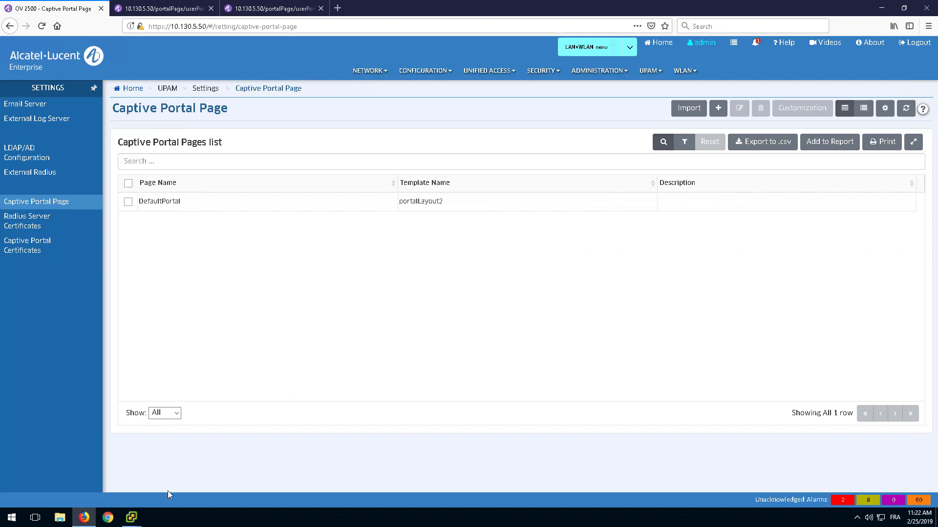
pyautogui.moveTo(131, 517)
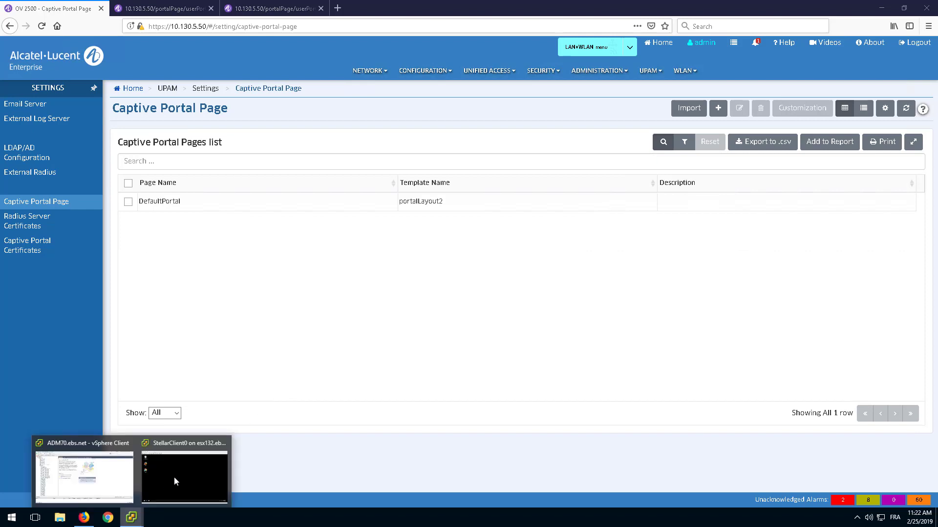
# From the StellarClient0 console, connect the client VM to the open Guest0 Wi-Fi network.
pyautogui.click(185, 476)
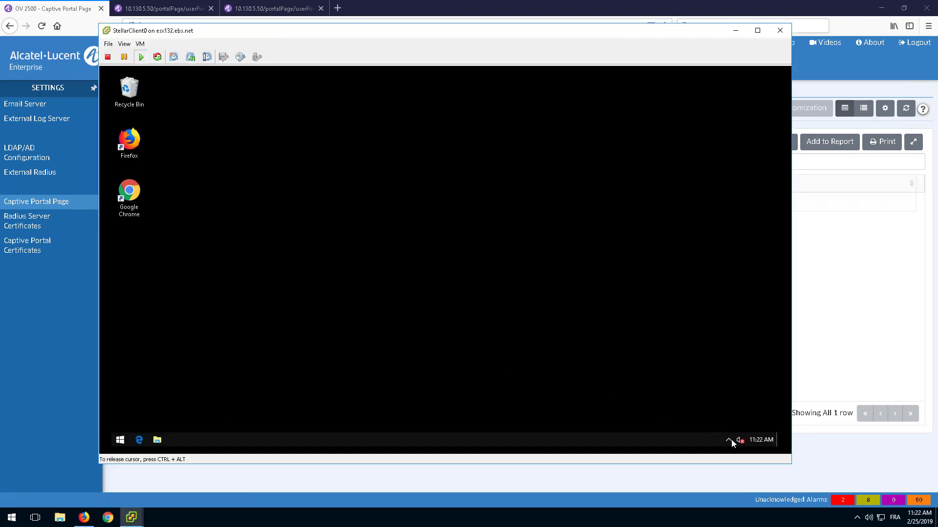
pyautogui.click(727, 440)
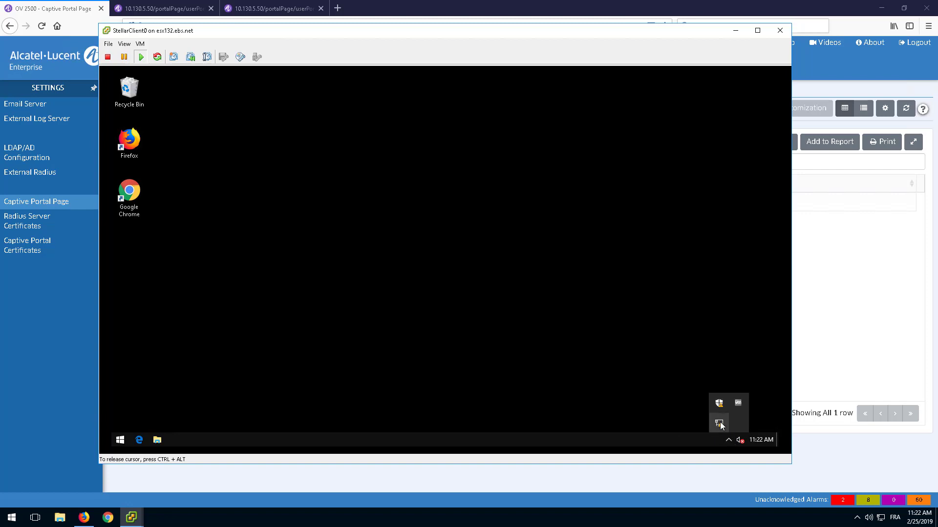
pyautogui.click(741, 440)
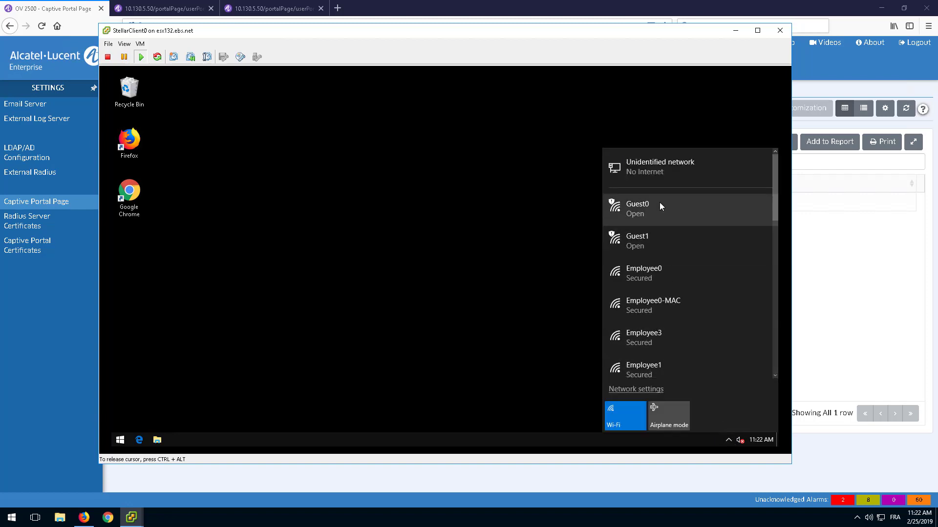
pyautogui.click(637, 206)
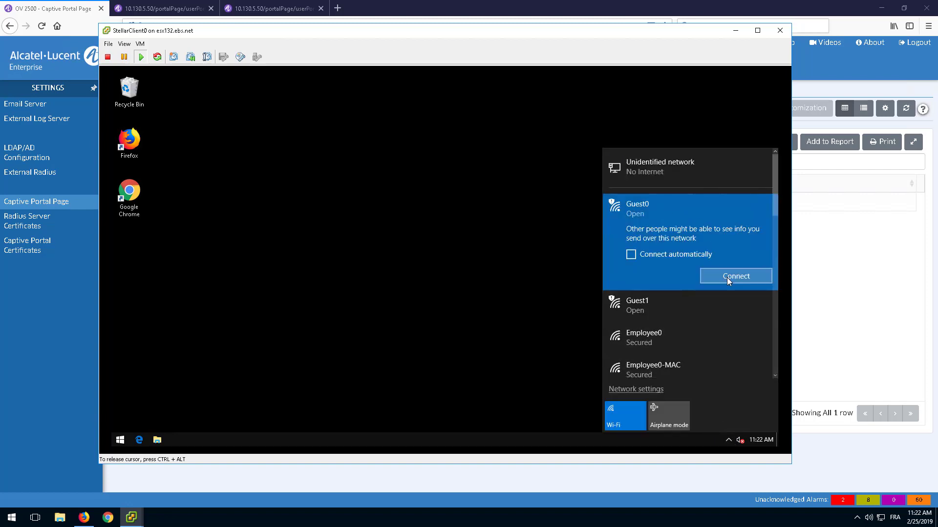
pyautogui.click(734, 275)
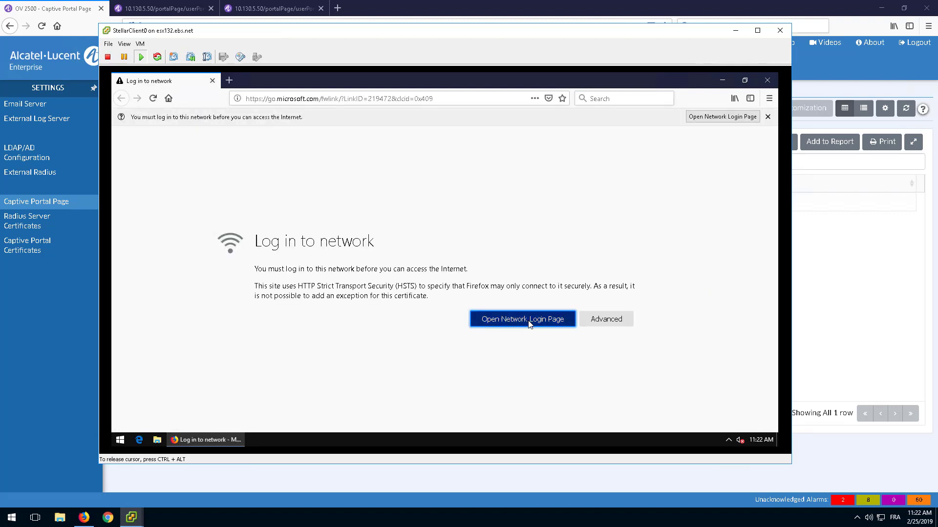
# Log the guest in through the captive portal and view the login-successful page with the AP picture.
pyautogui.click(522, 319)
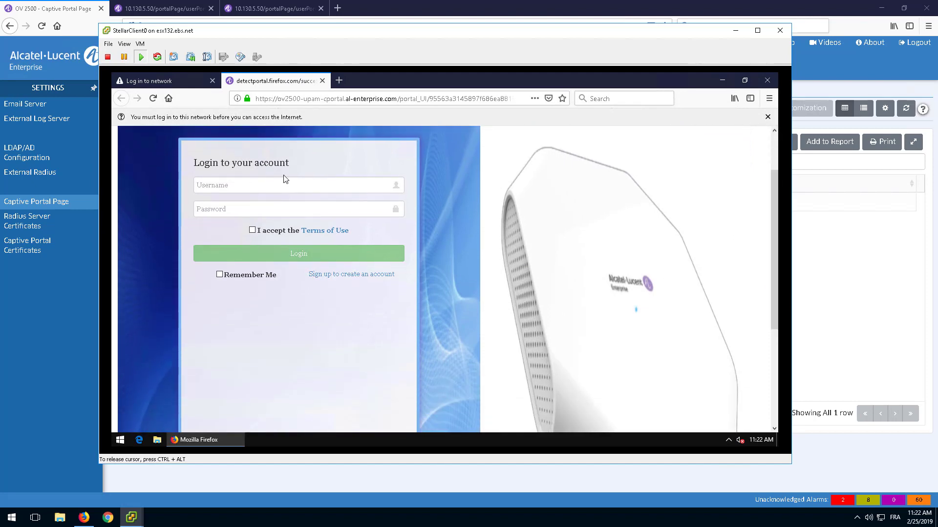
pyautogui.click(298, 185)
pyautogui.write('guest0')
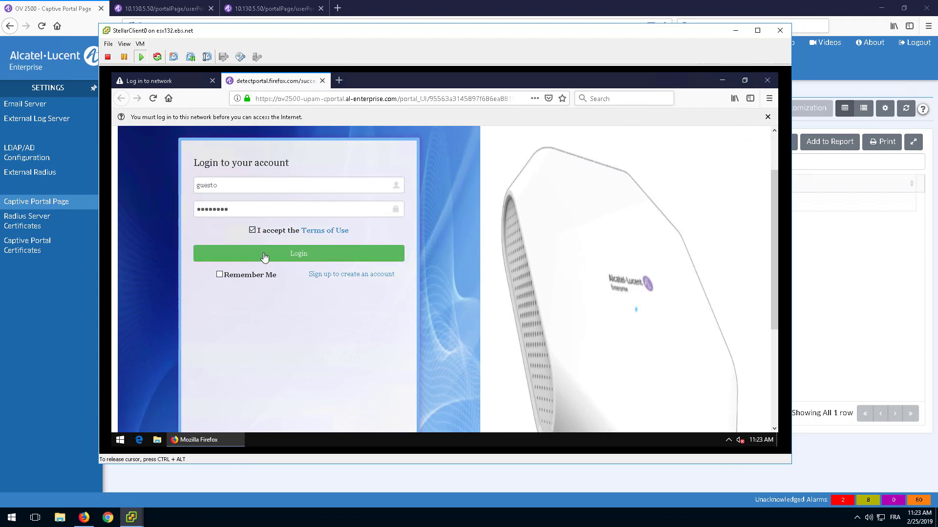
pyautogui.click(298, 253)
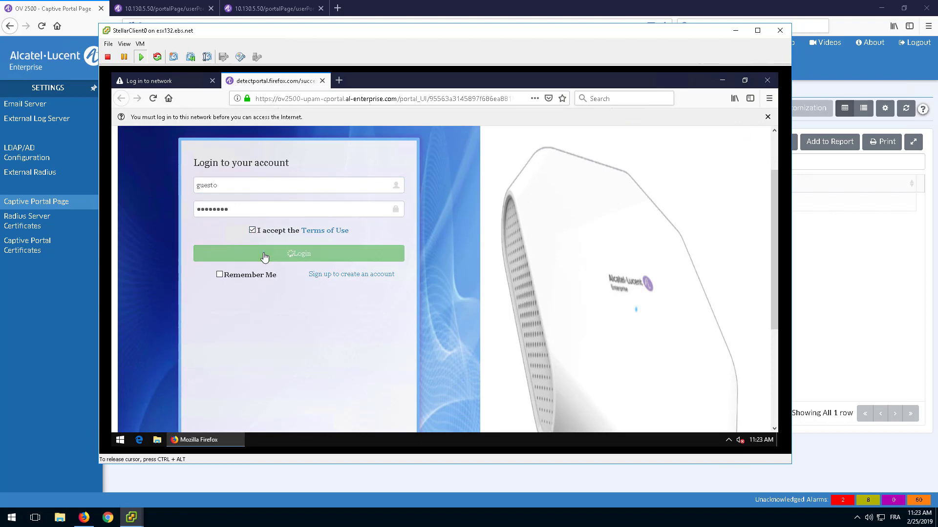
pyautogui.click(298, 253)
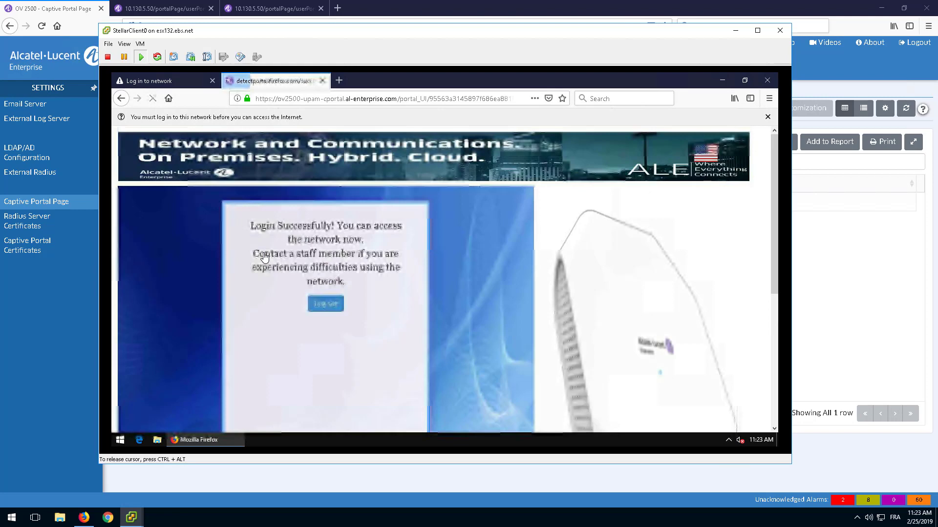
pyautogui.click(768, 116)
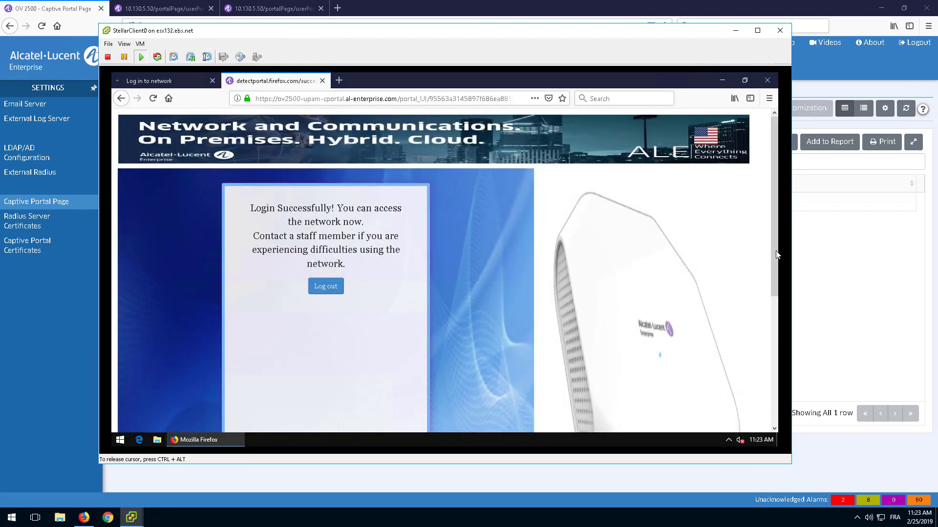
pyautogui.scroll(-3)
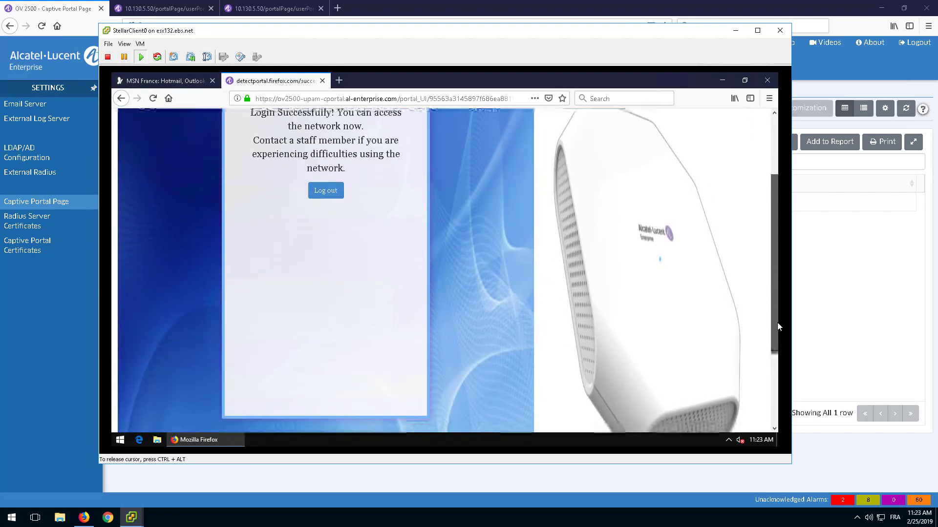